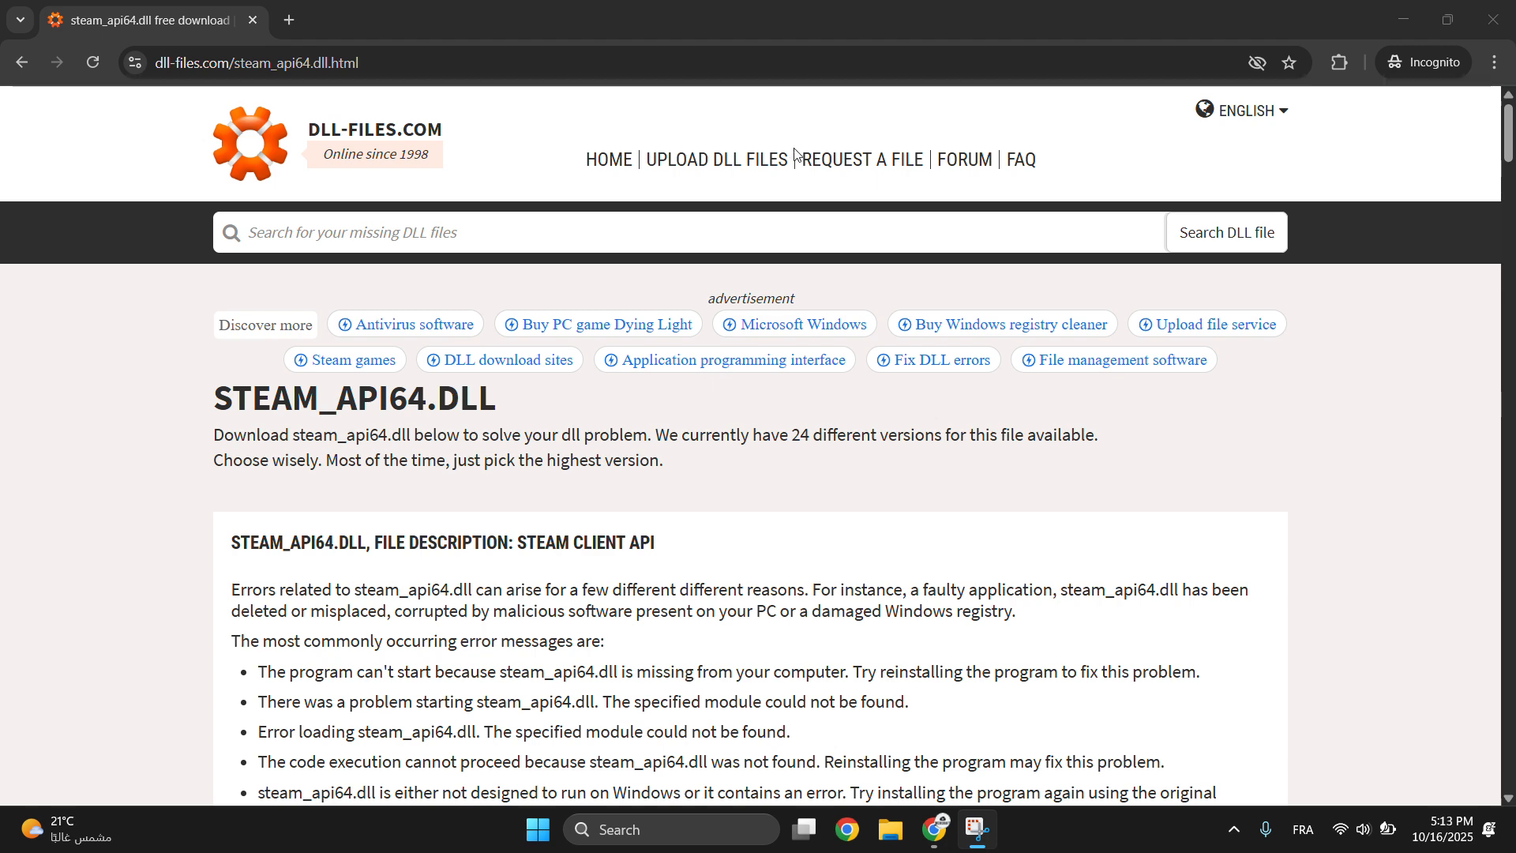
mouse_move(619, 210)
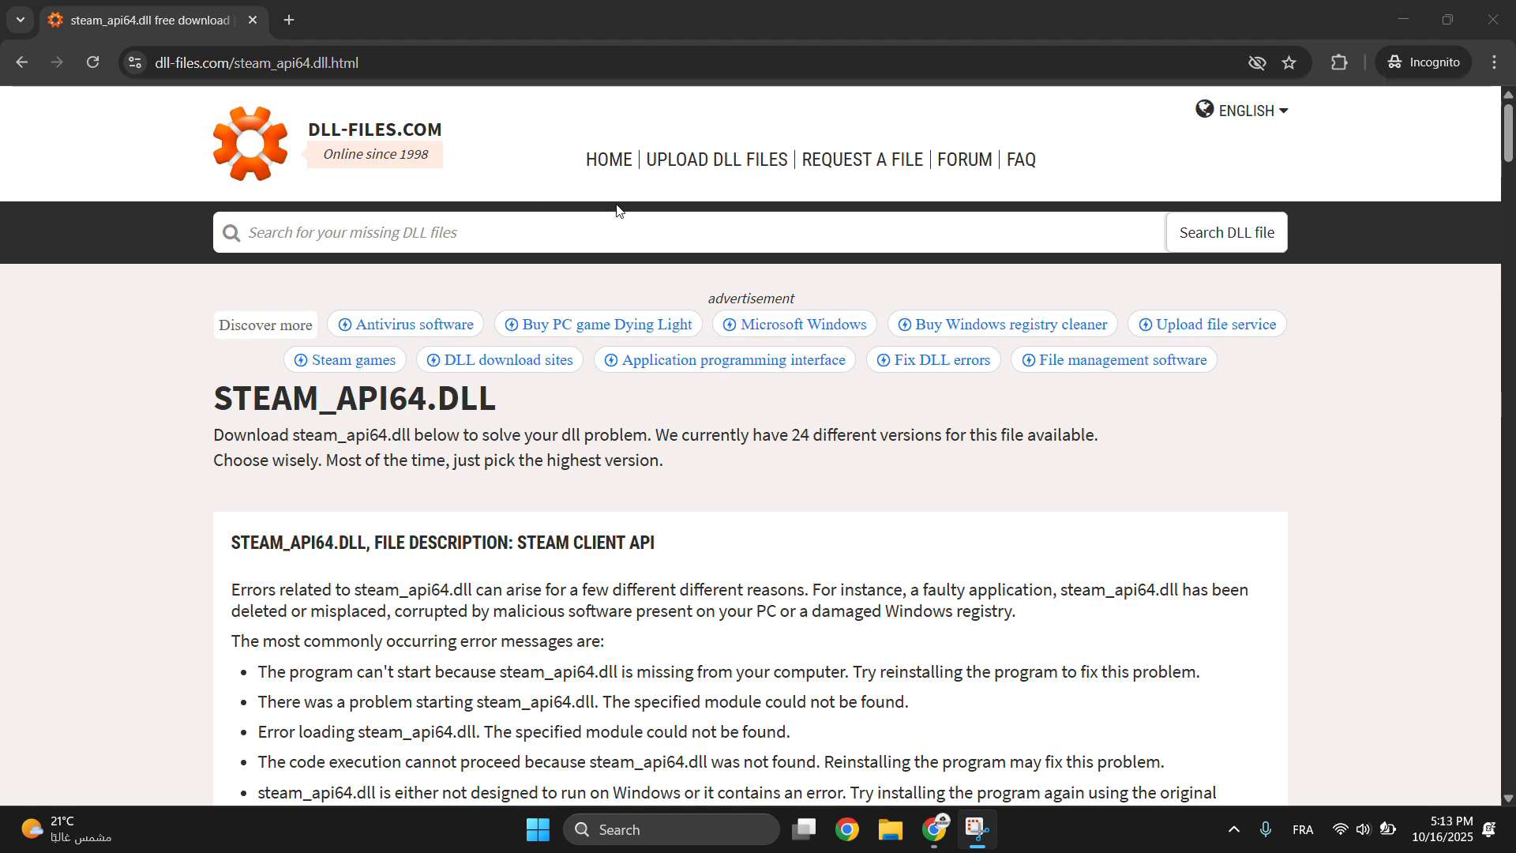
mouse_move(463, 356)
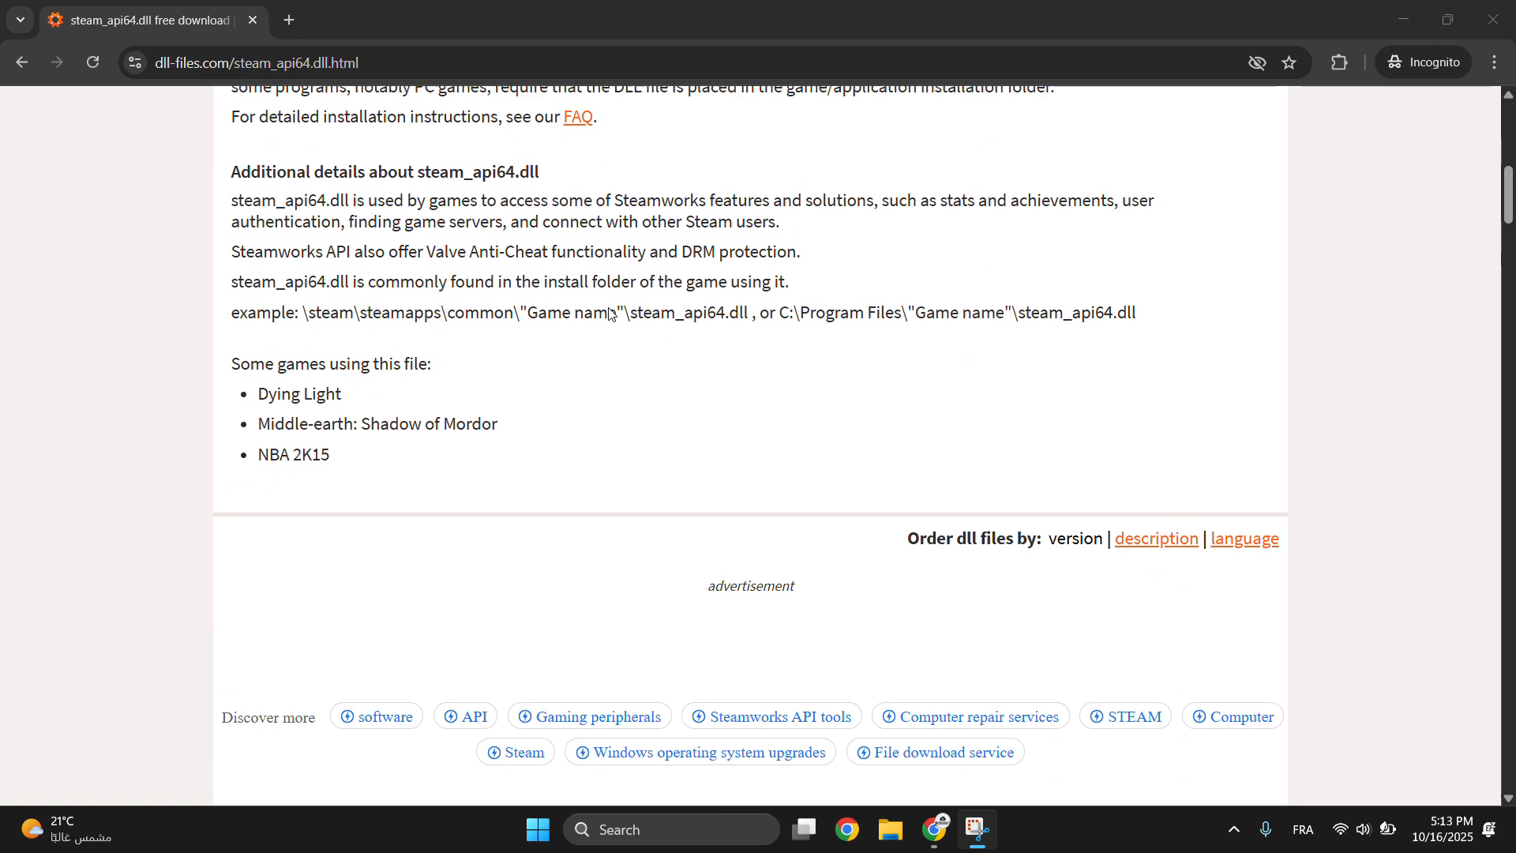
On dll-files.com, highlight the 64-bit architecture of the newest steam_api64.dll version
scroll("down", 3)
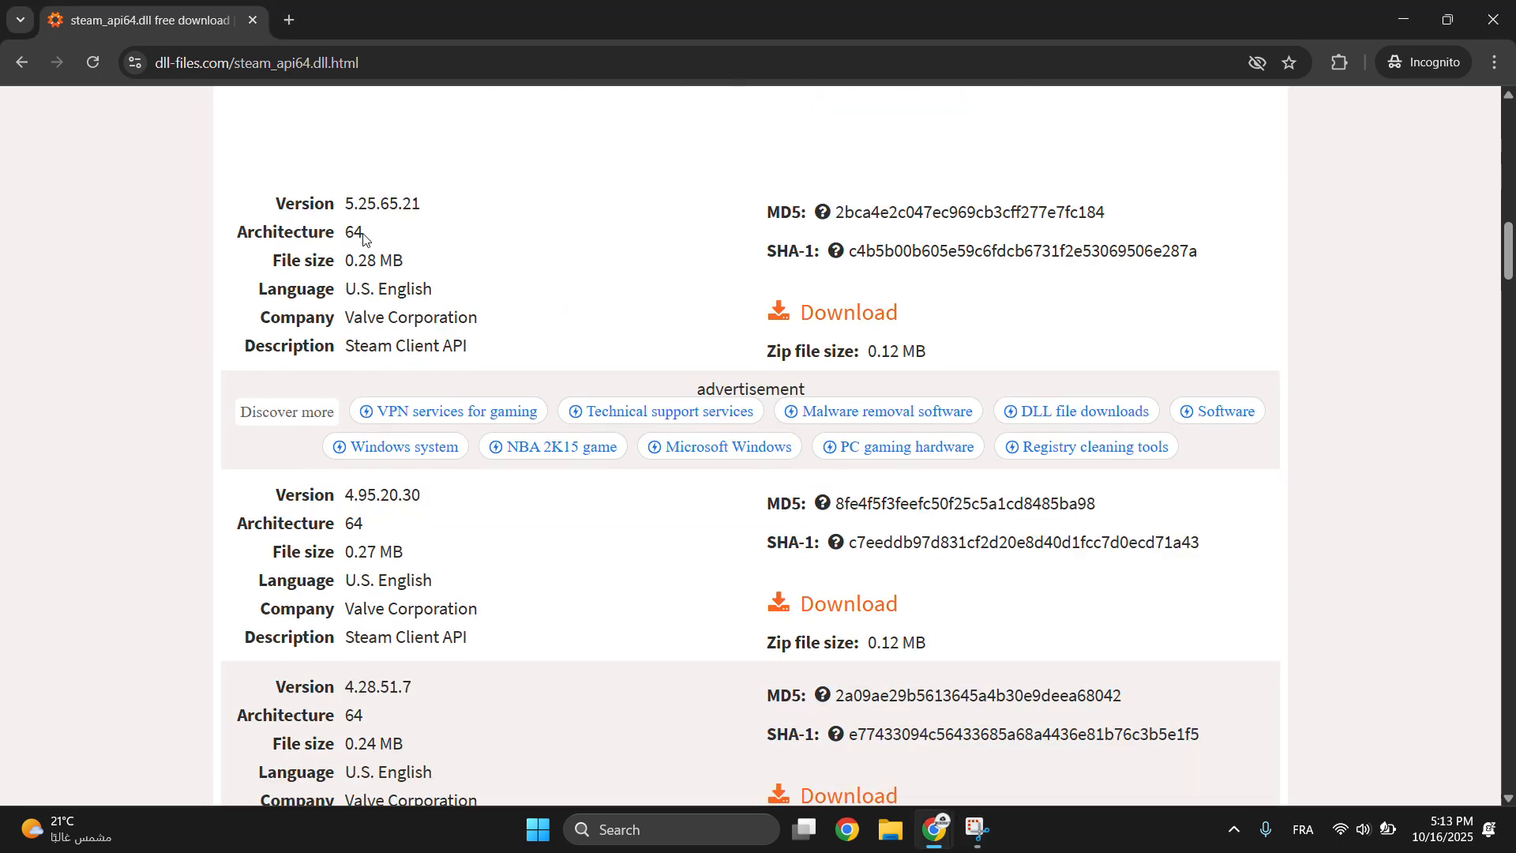
double_click(348, 232)
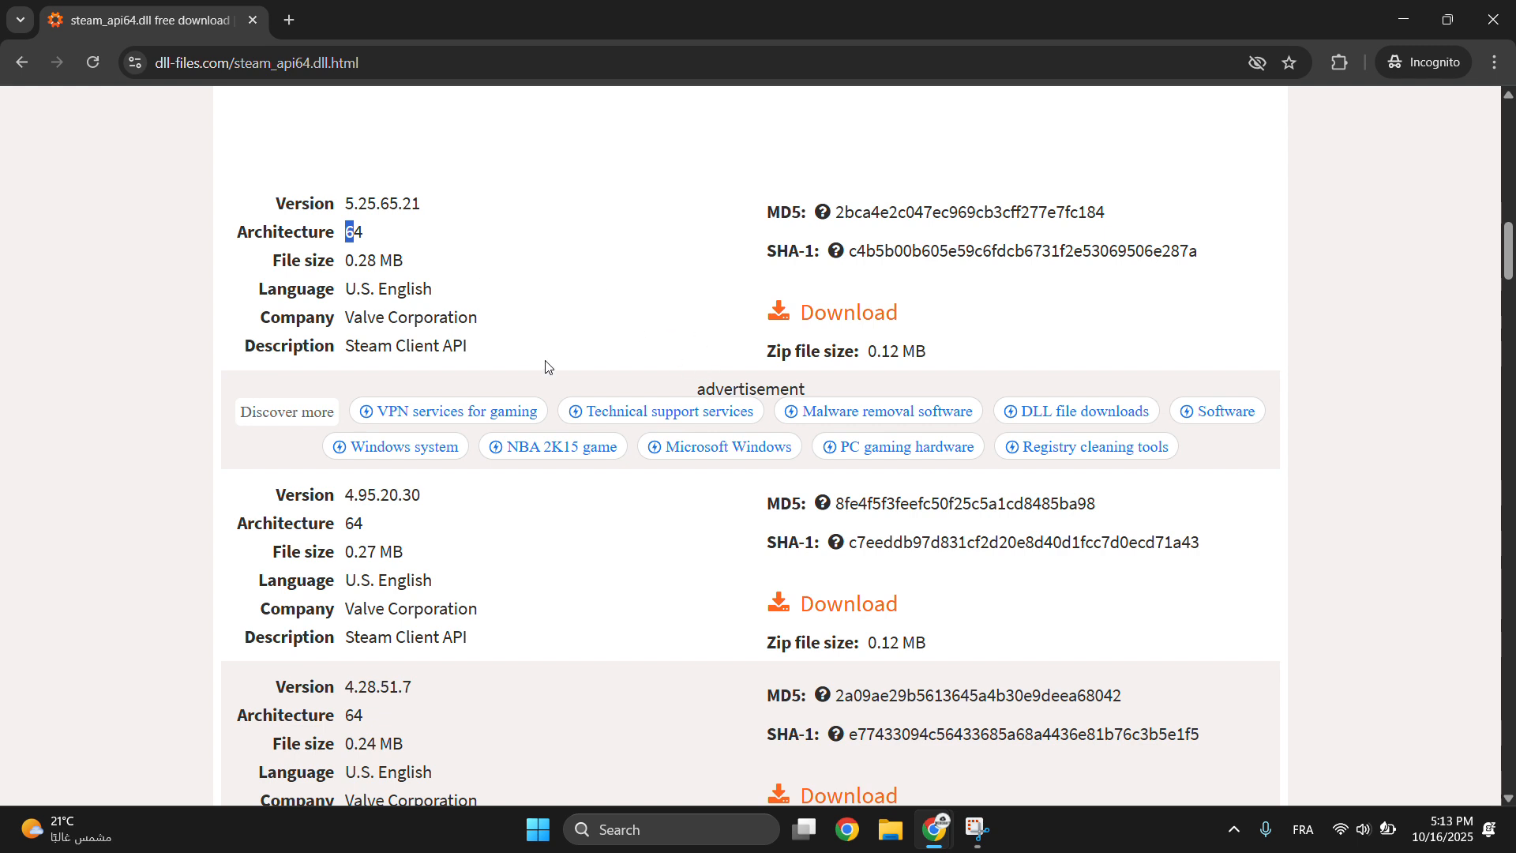
scroll("down", 3)
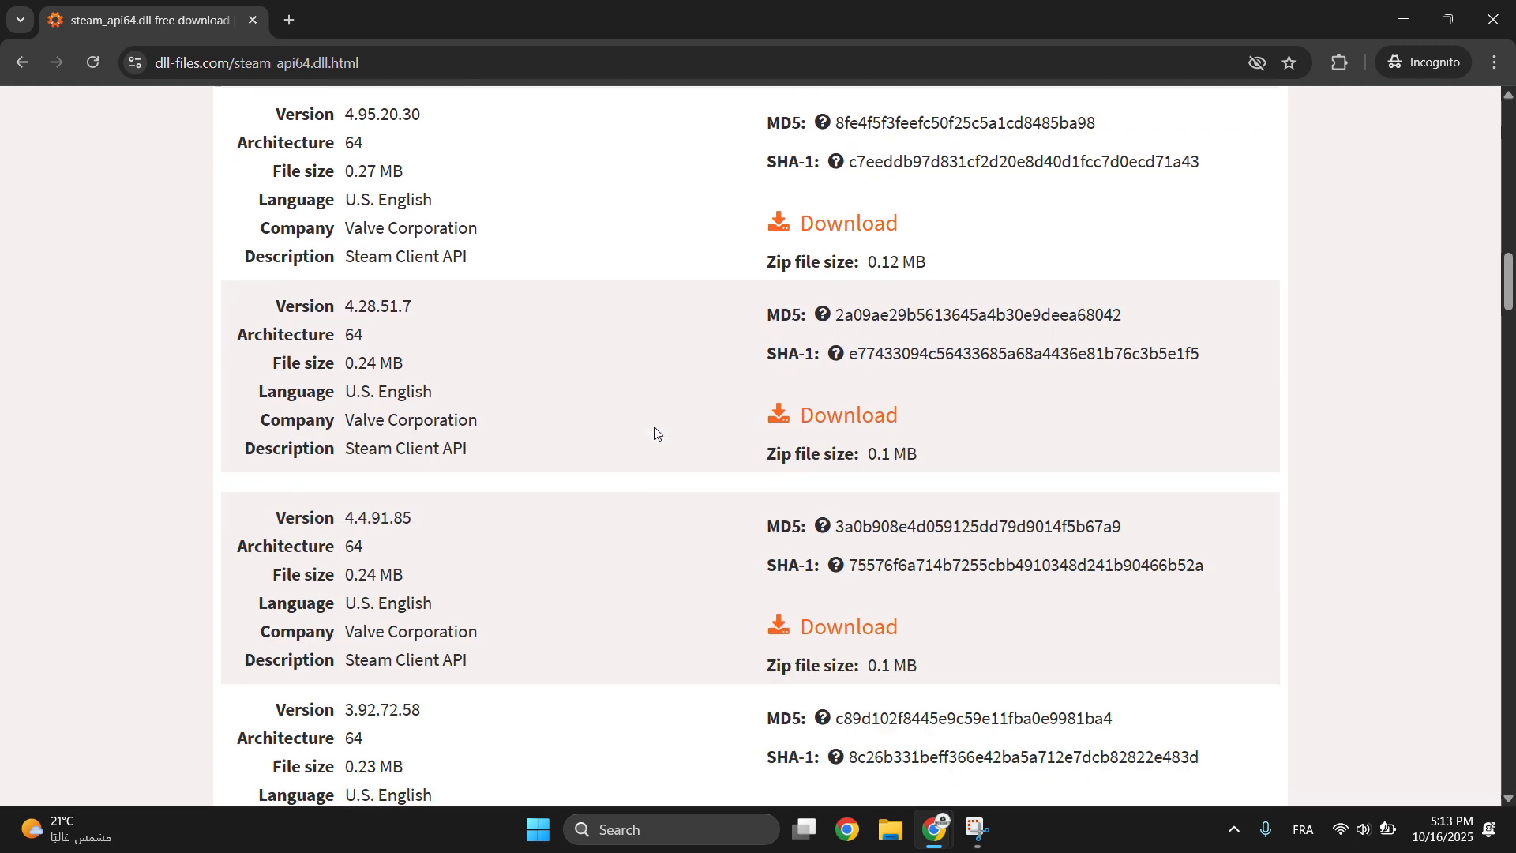
scroll("down", 3)
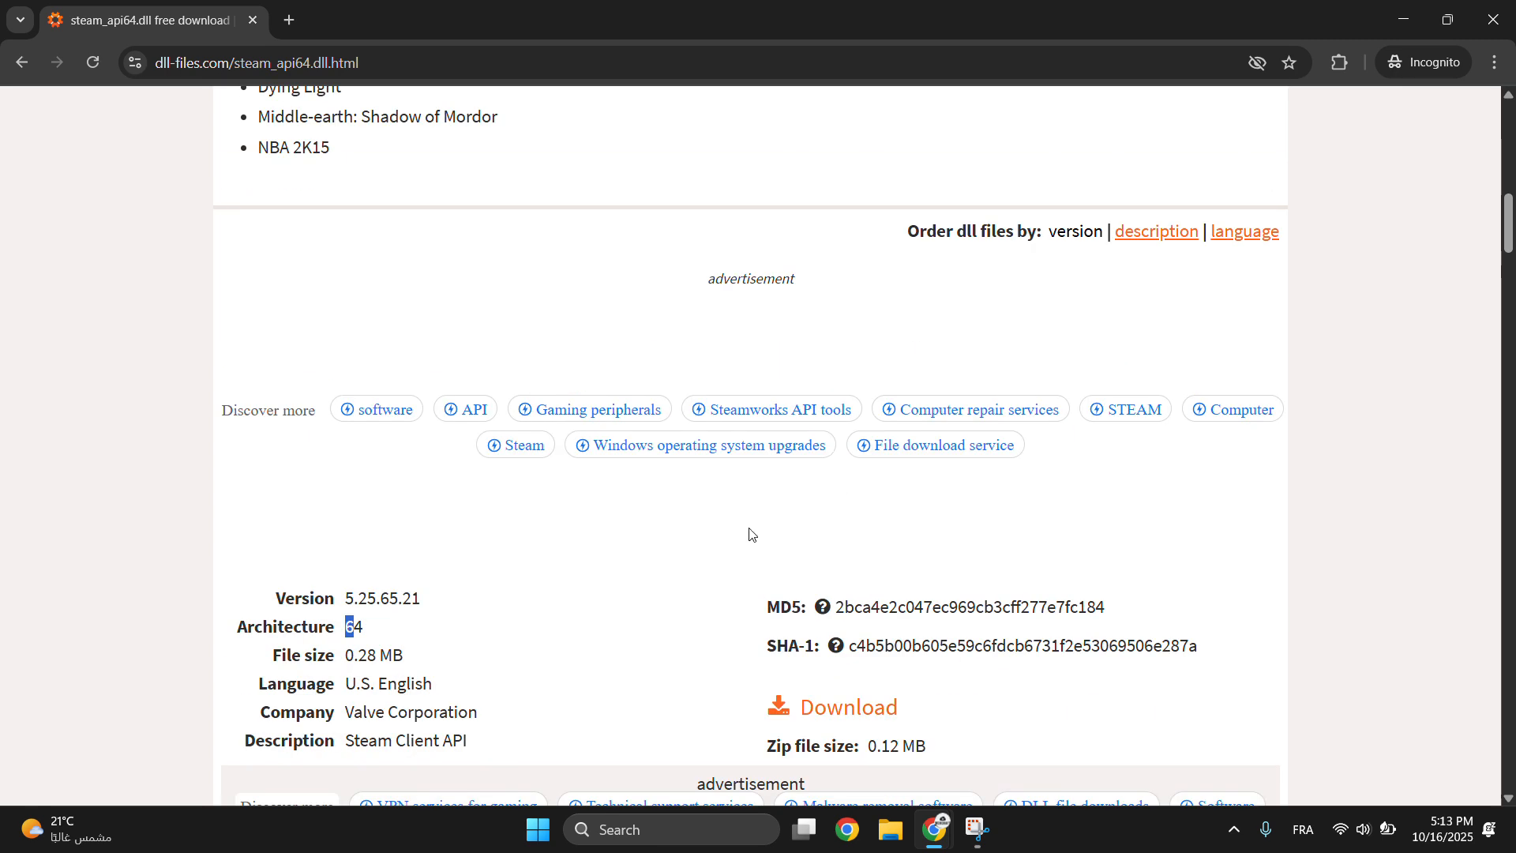
scroll("down", 3)
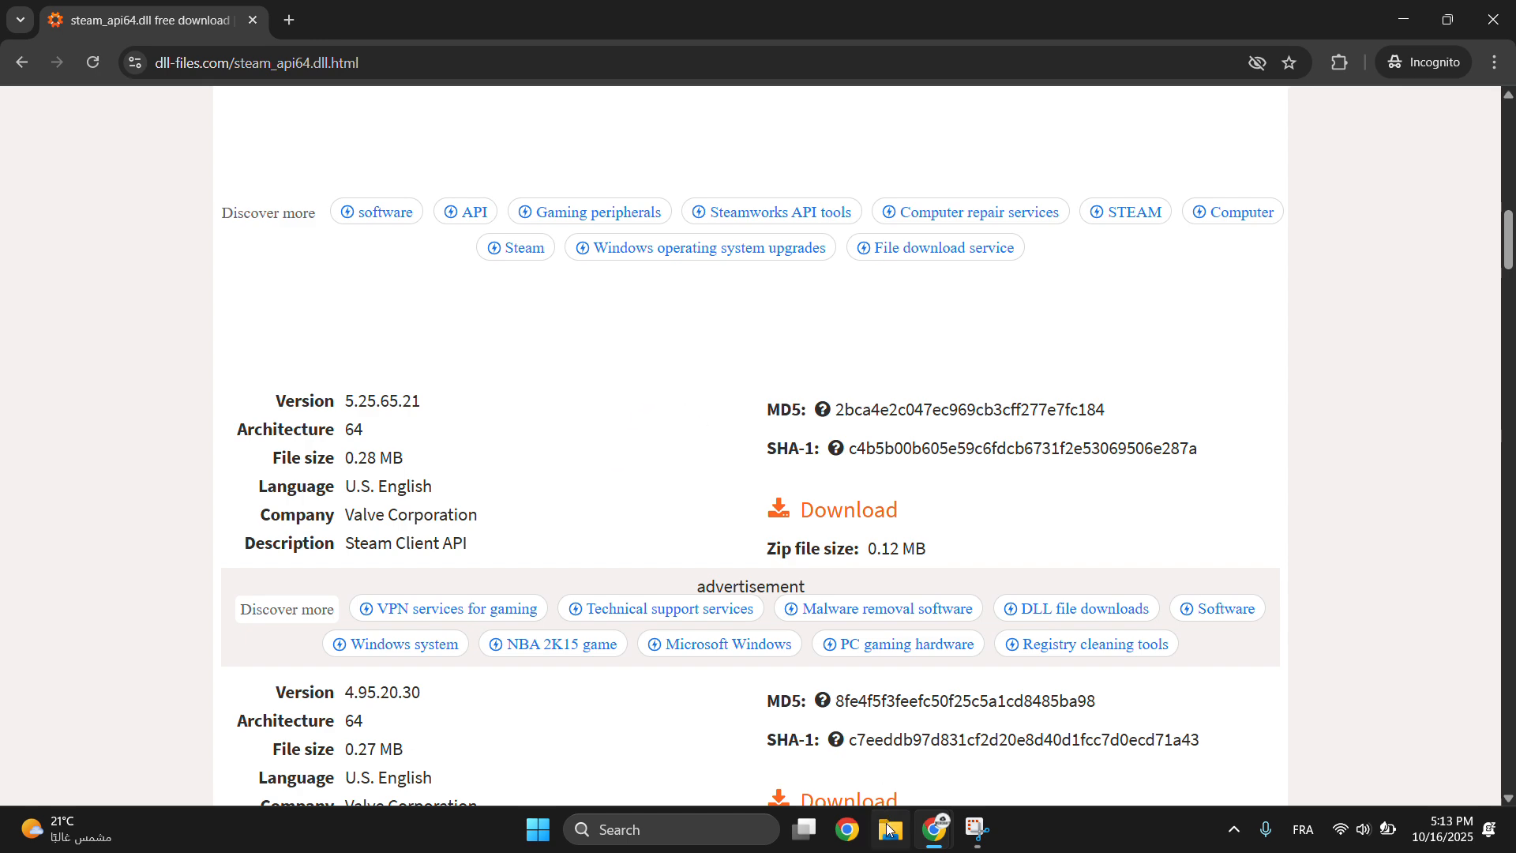
In File Explorer, go to Local Disk (C:) and into the Windows folder
left_click(889, 837)
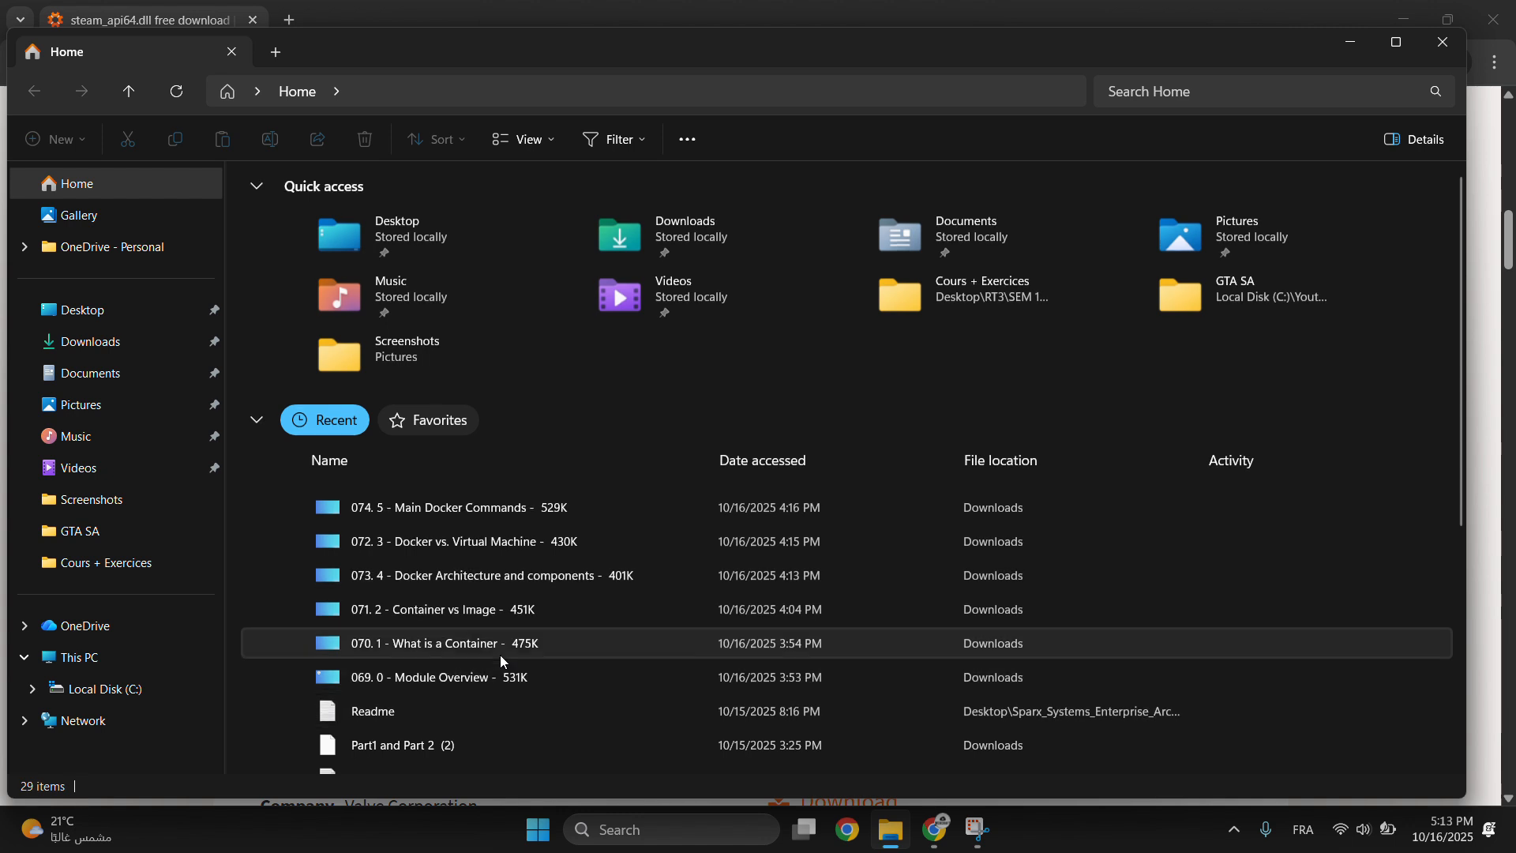
left_click(102, 688)
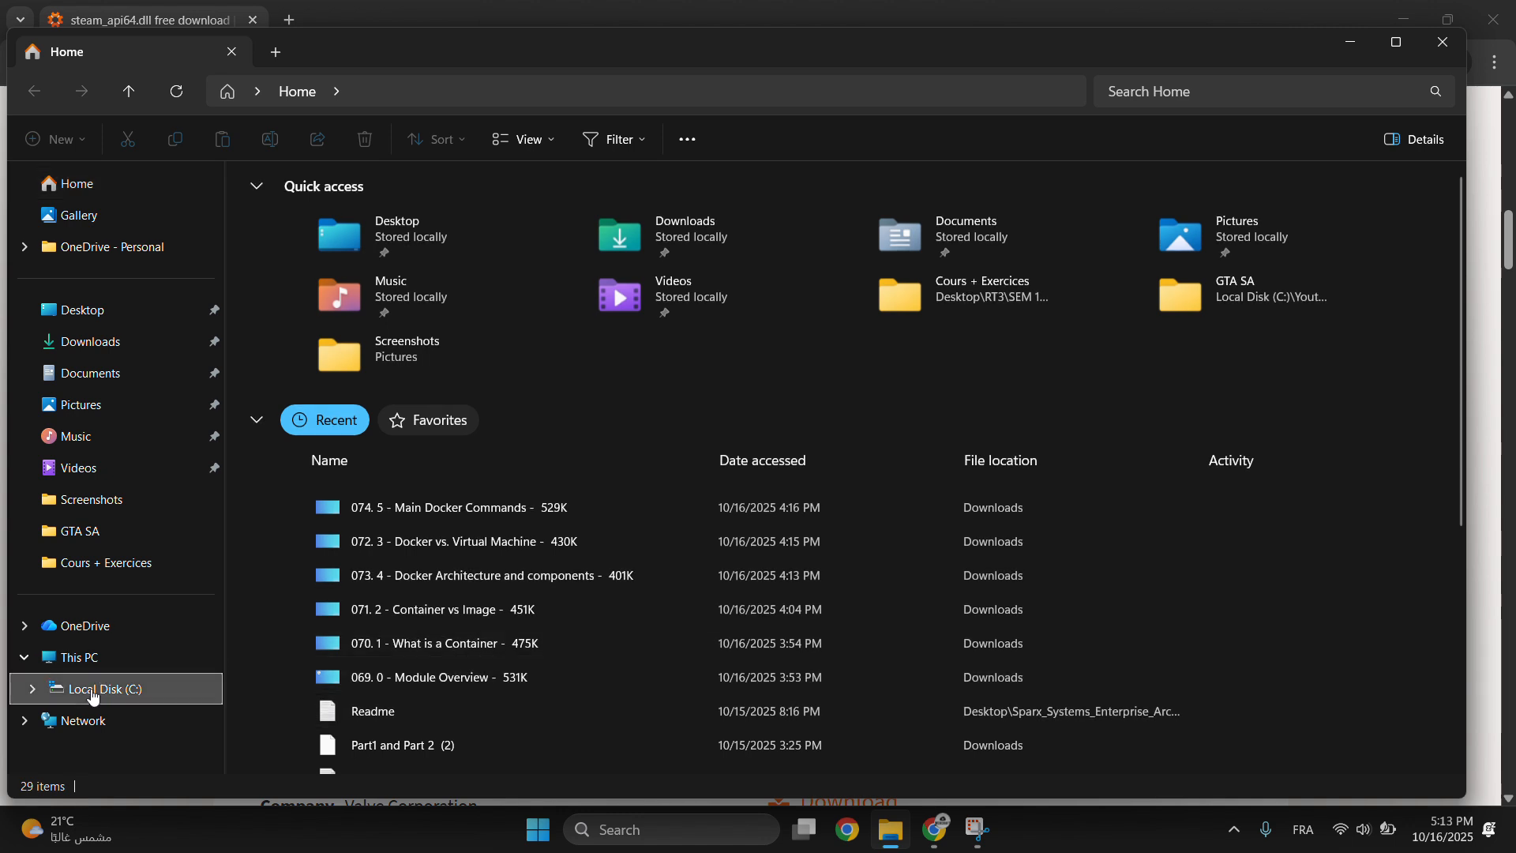
left_click(103, 688)
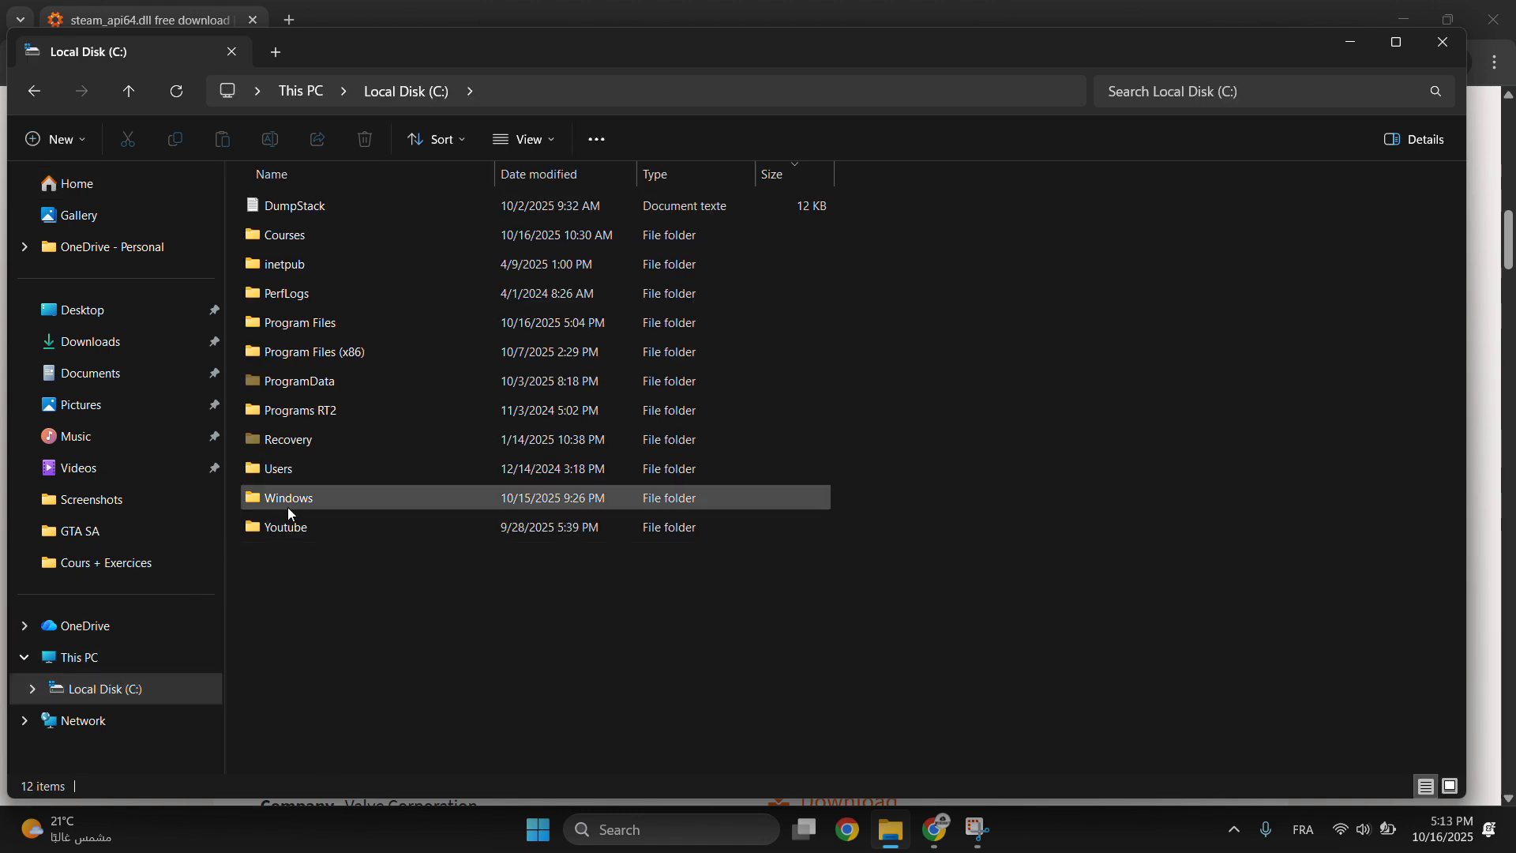
double_click(286, 497)
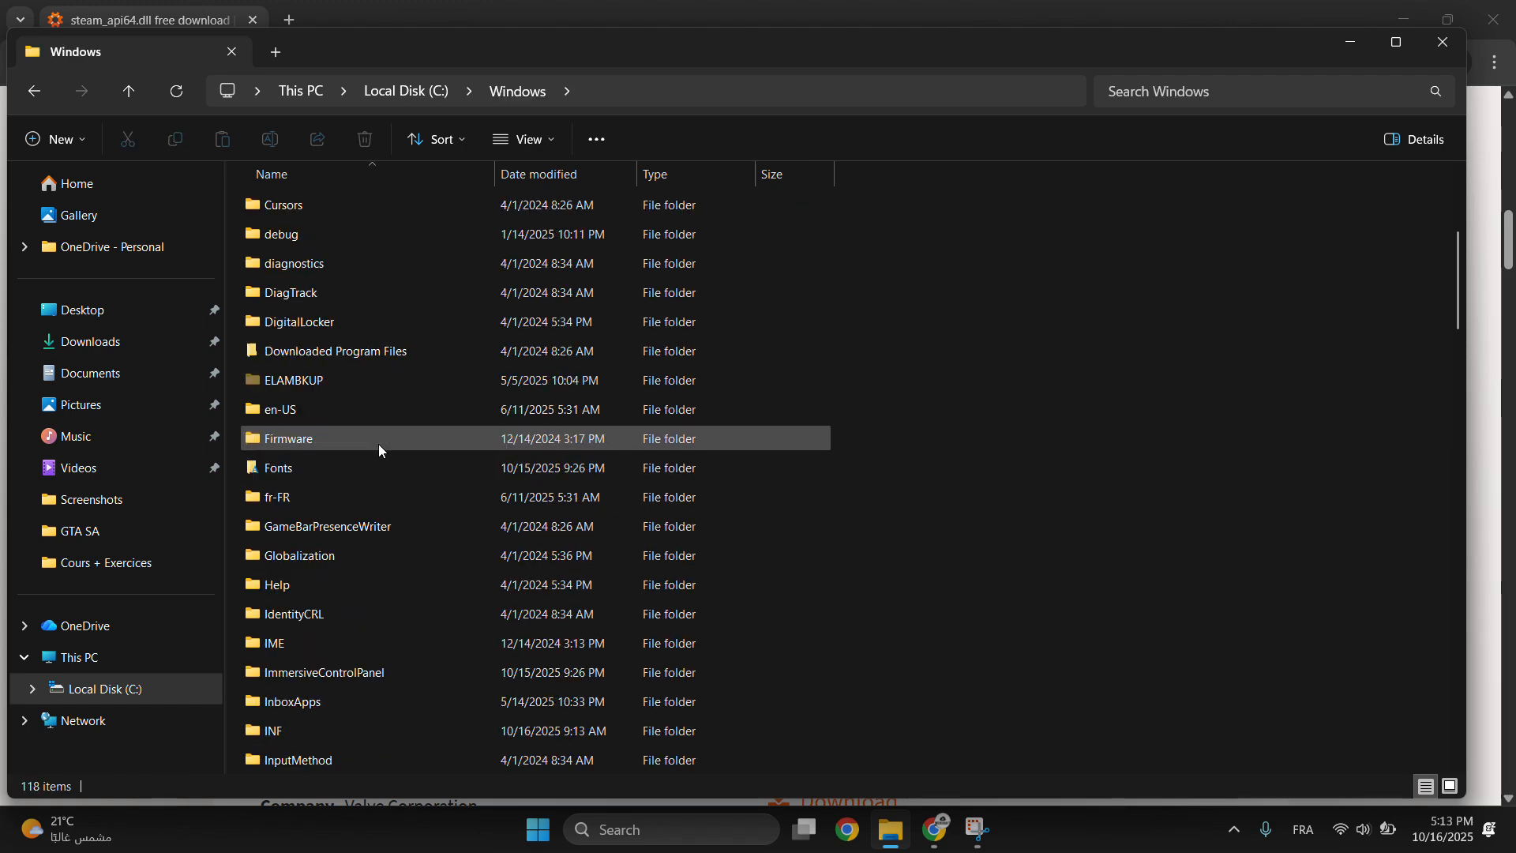
Briefly enter the System32 folder, then return to C:\Windows
scroll("down", 3)
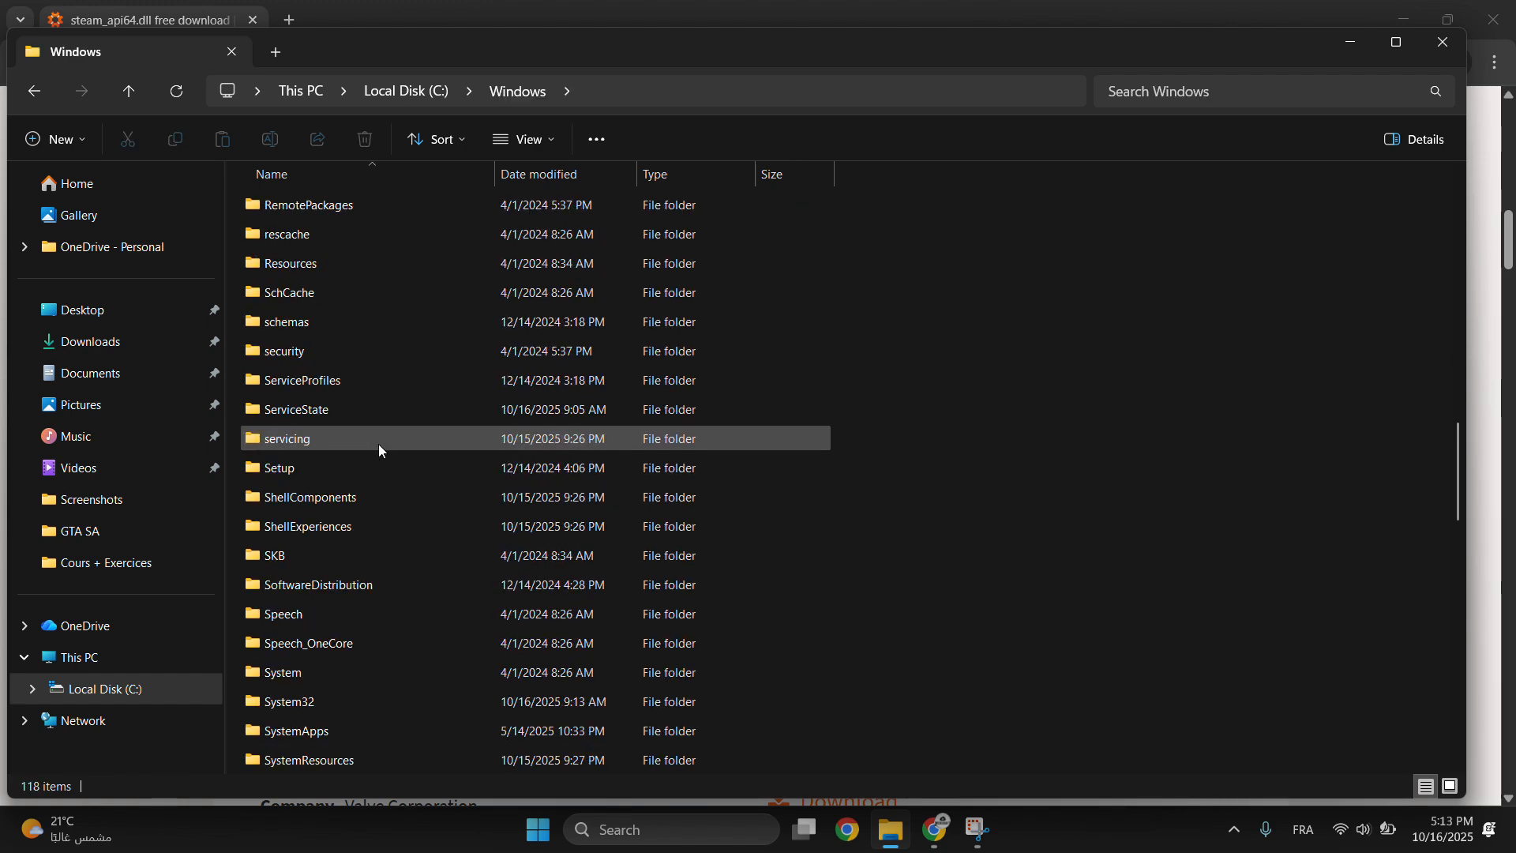
double_click(284, 701)
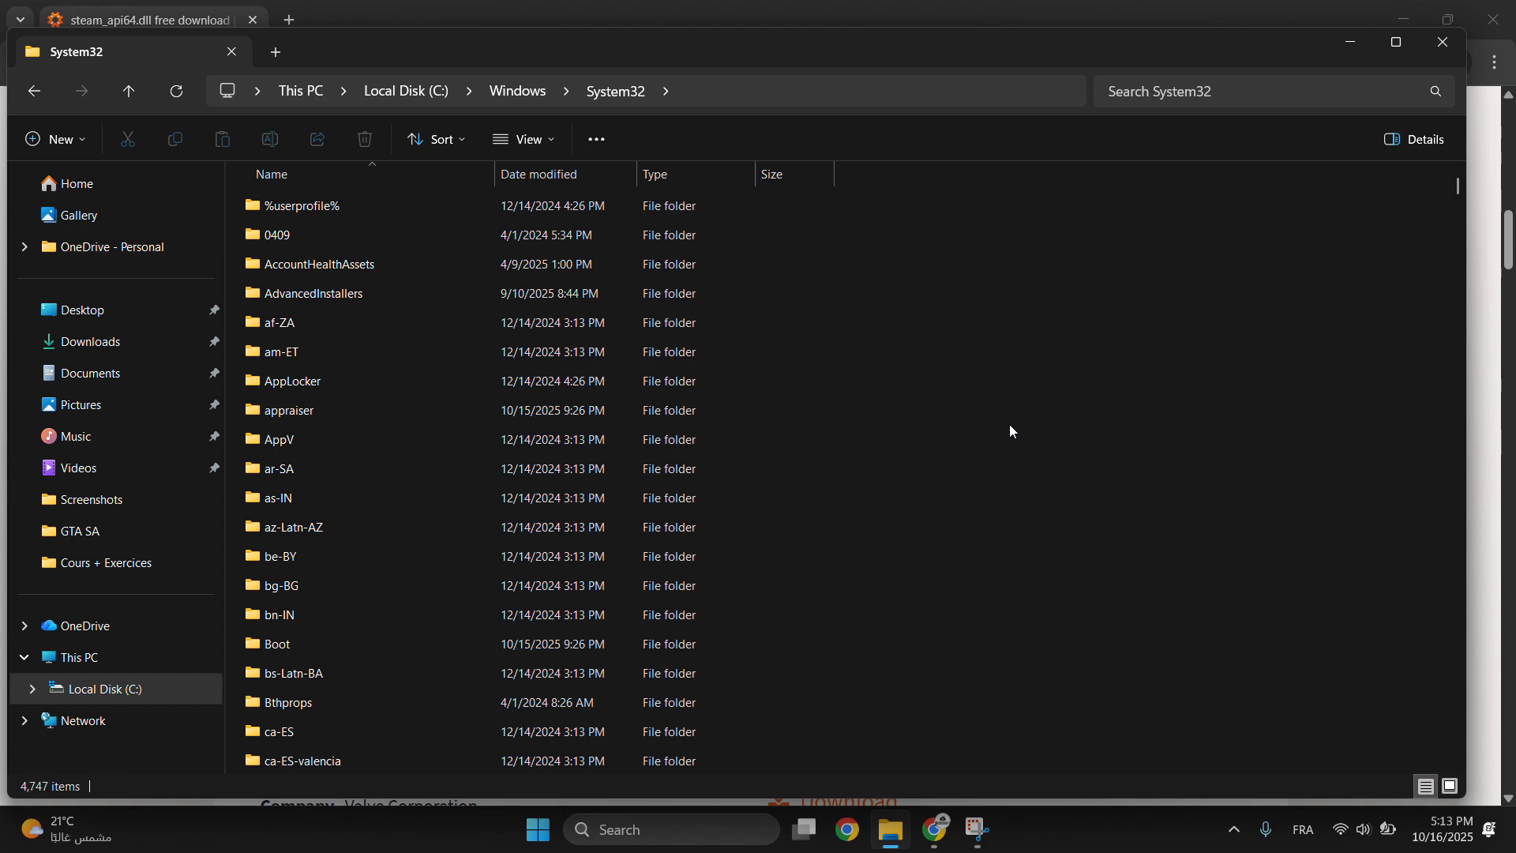
left_click(281, 234)
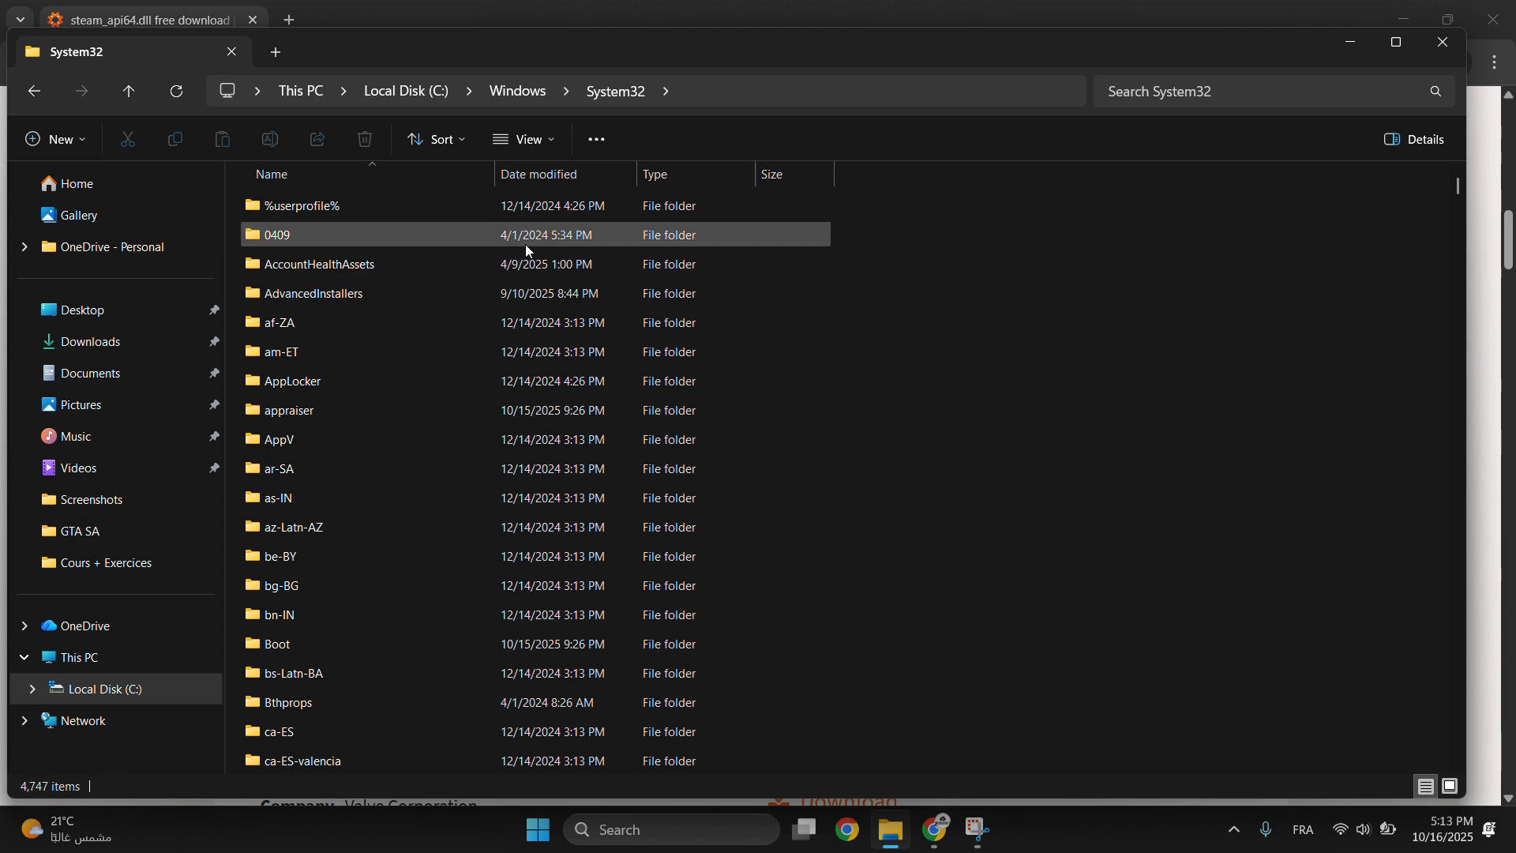
left_click(518, 92)
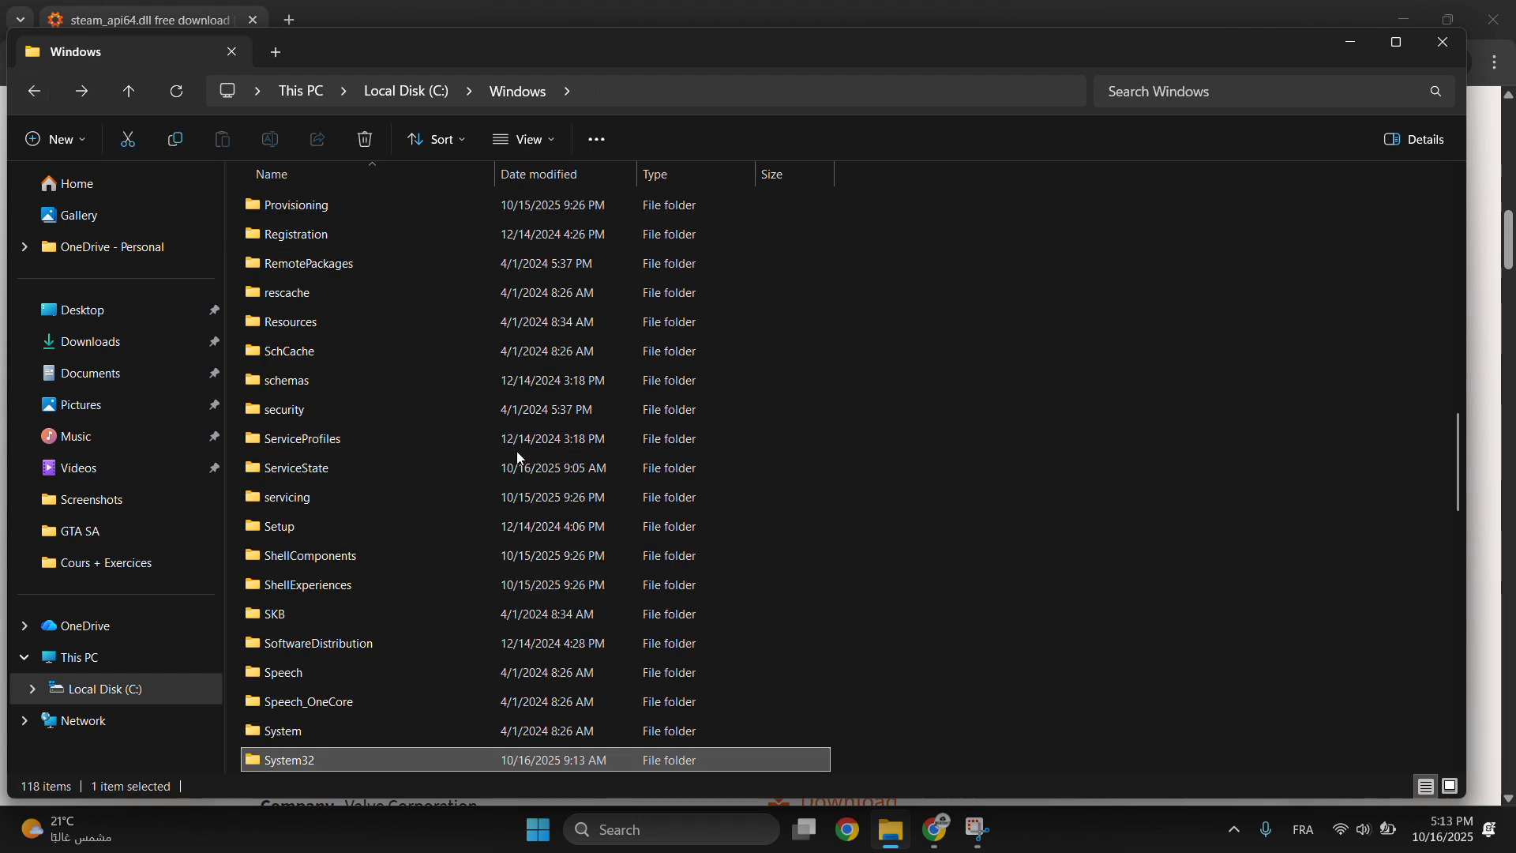
Enter the SysWOW64 folder inside C:\Windows, listing its 2,987 items
scroll("down", 3)
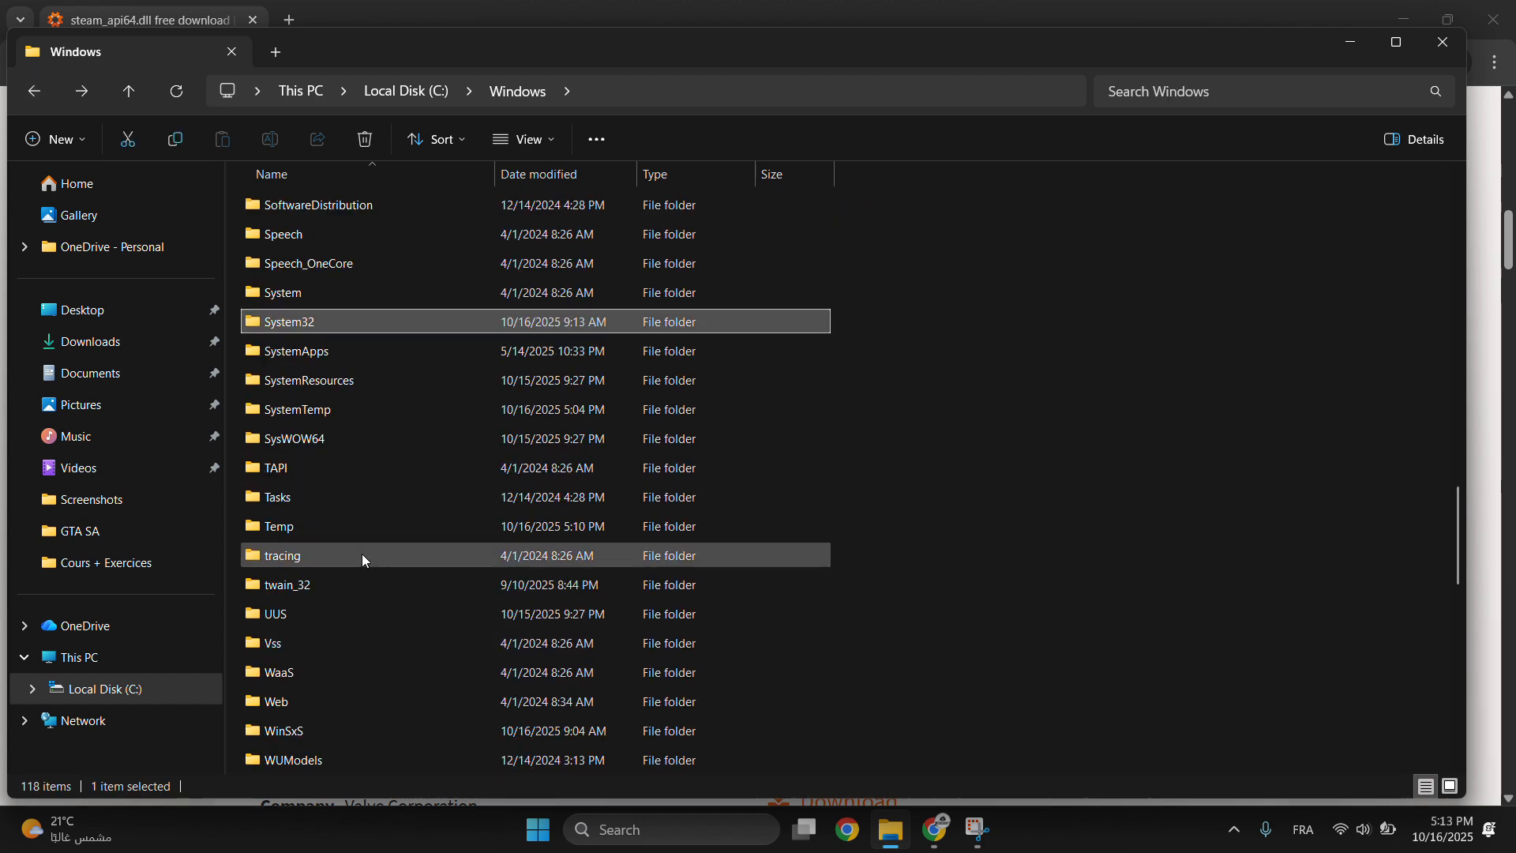
mouse_move(294, 445)
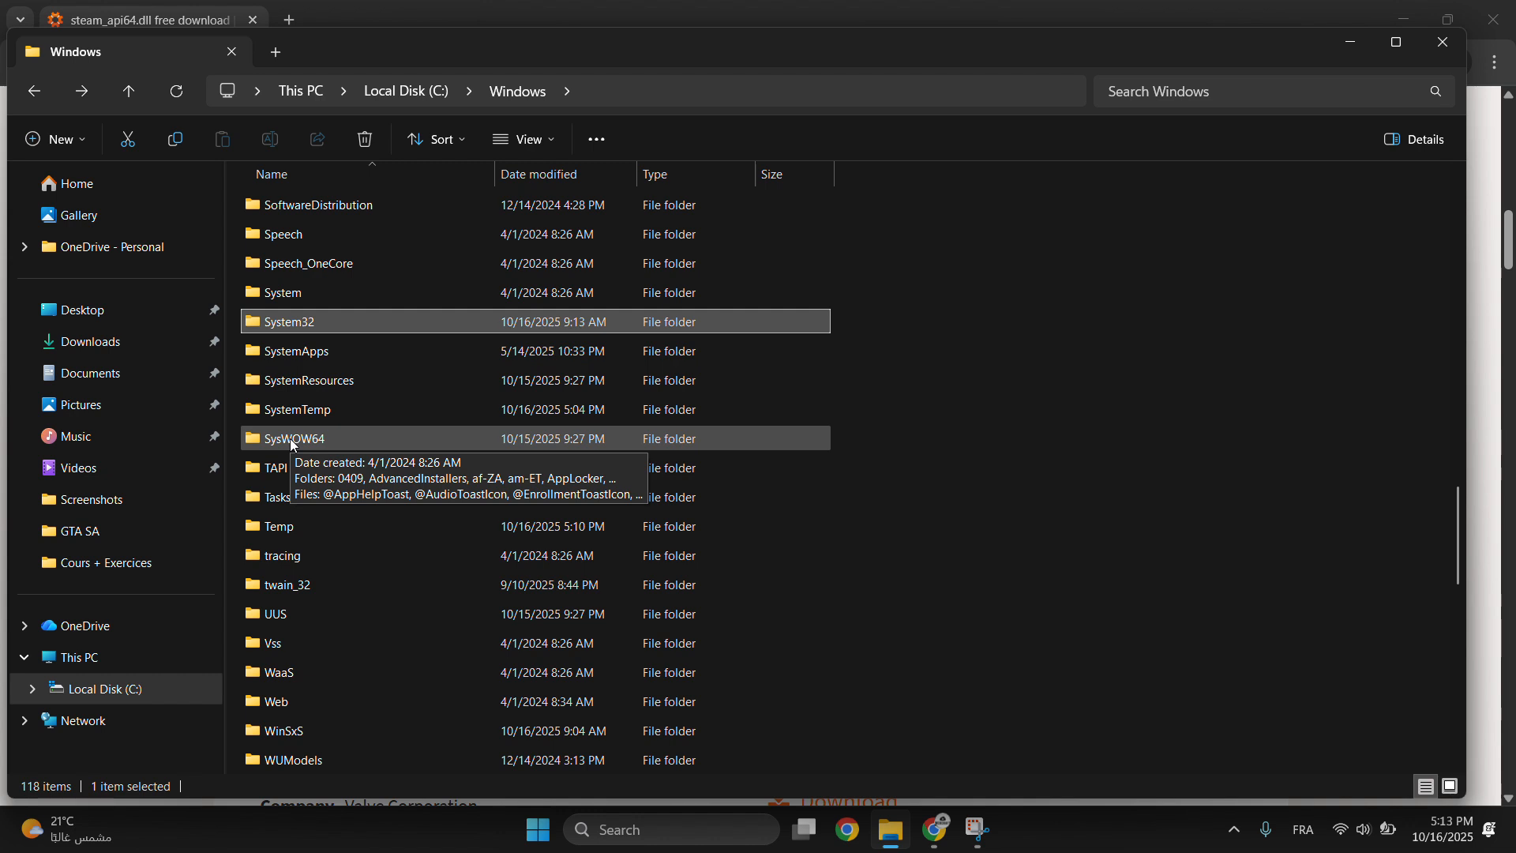
double_click(294, 437)
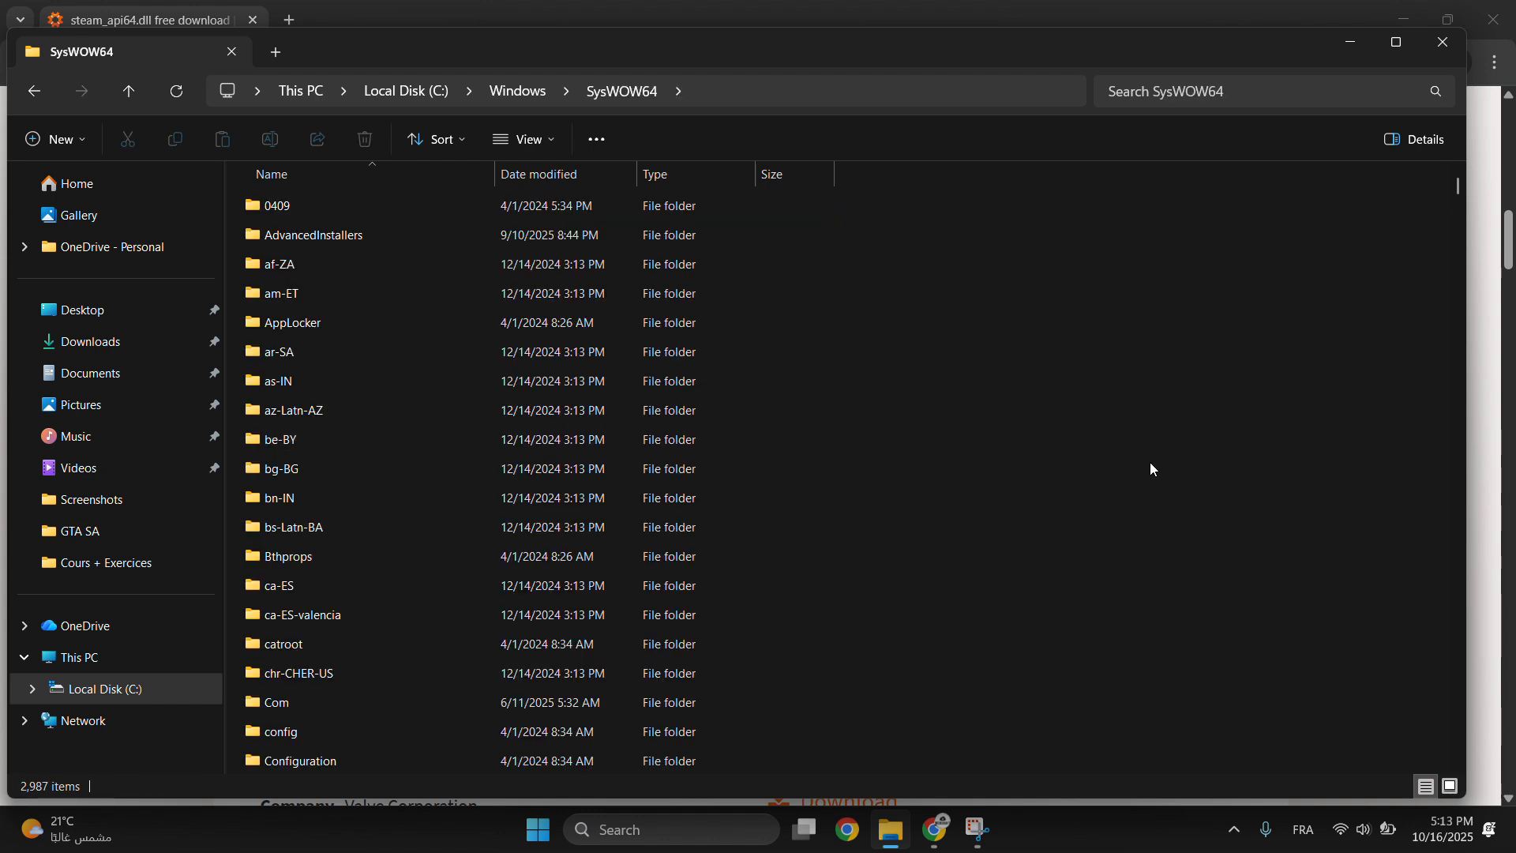
mouse_move(1168, 472)
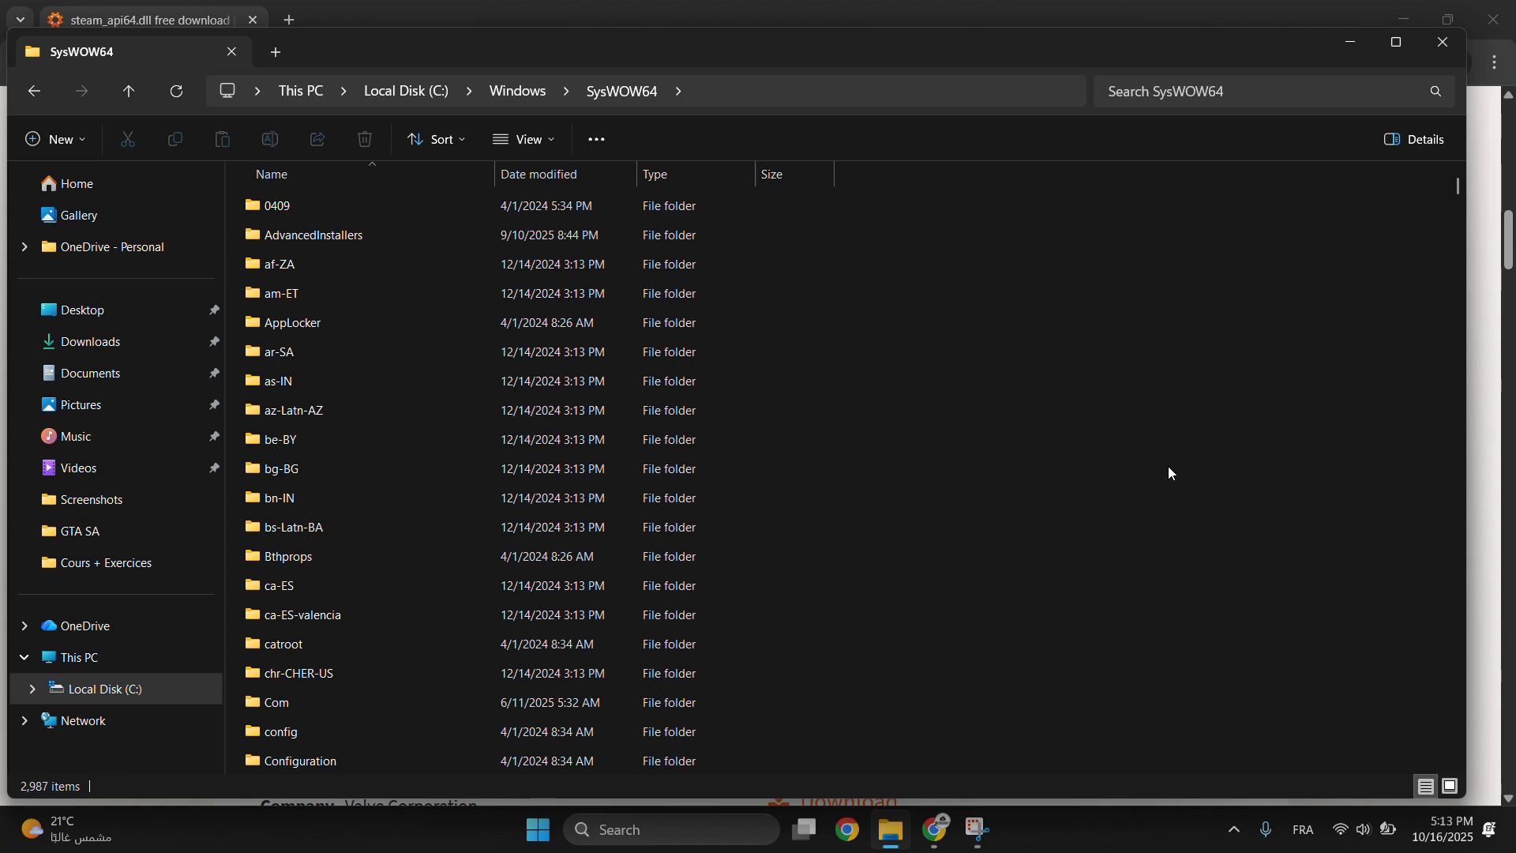
mouse_move(704, 126)
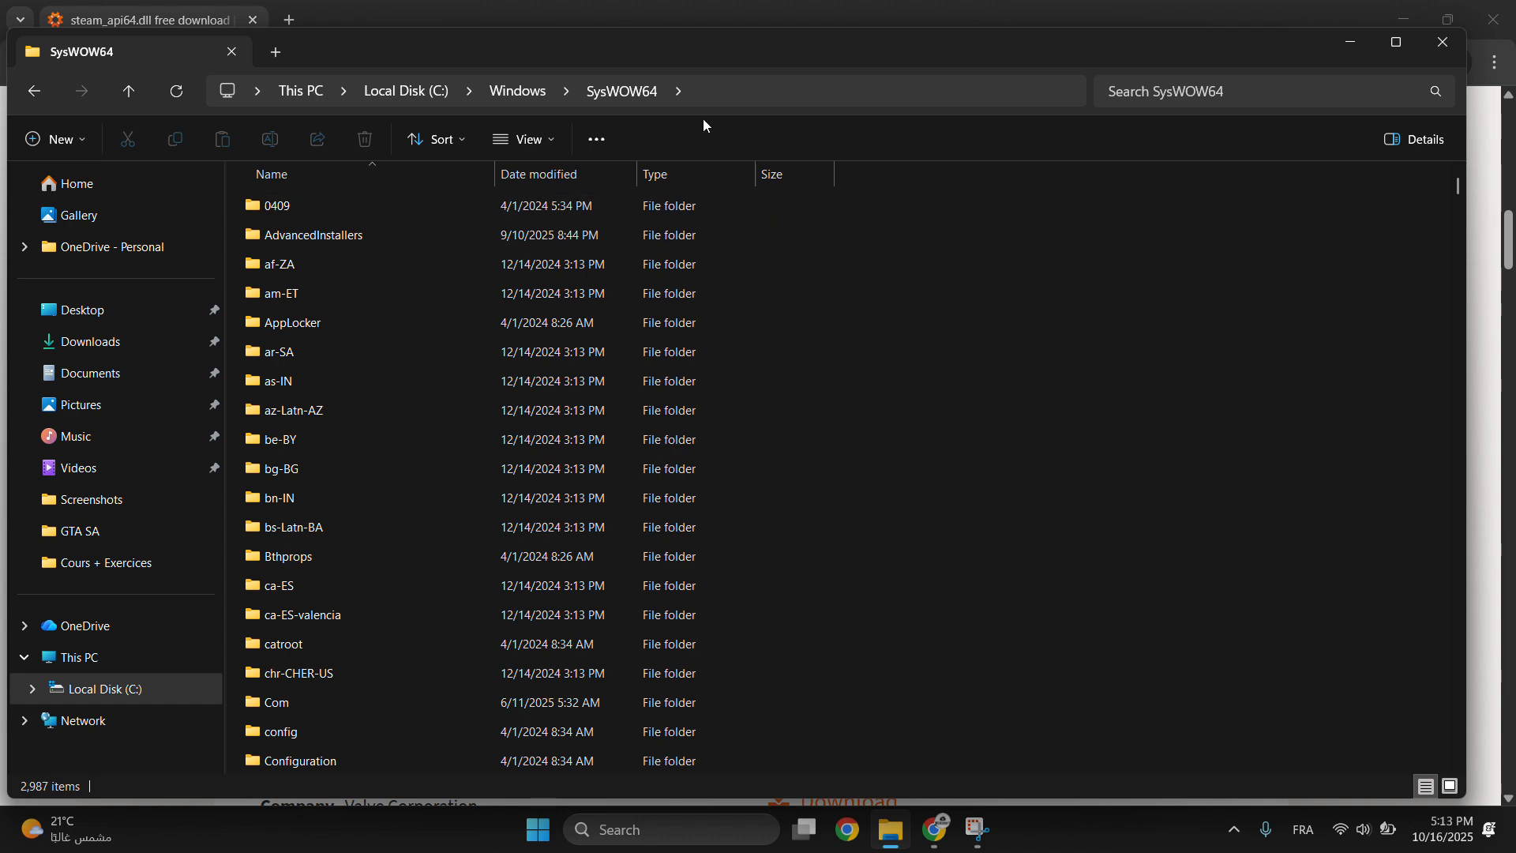